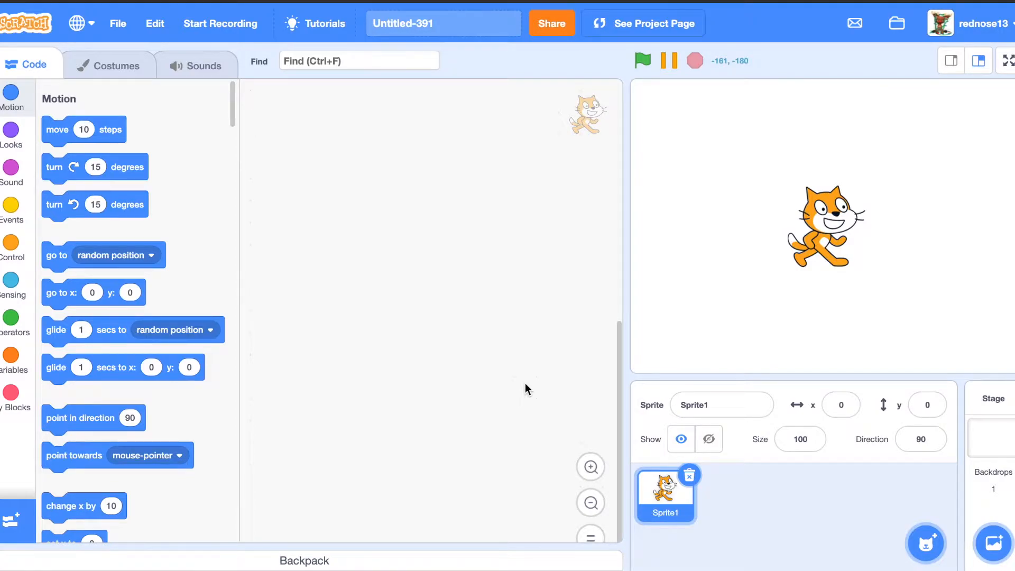
mouse_move(307, 362)
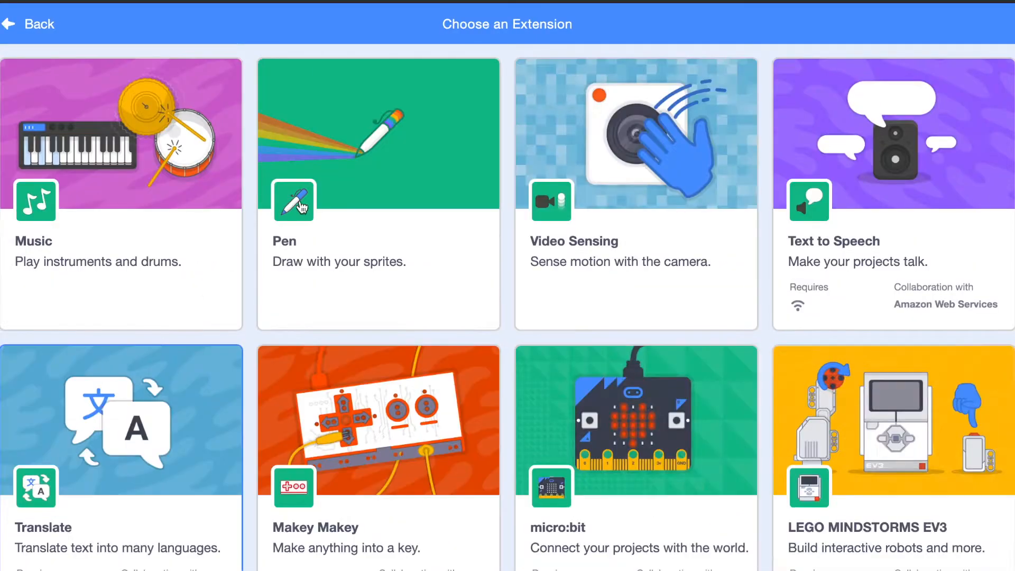
Add the Pen extension to the project.
click(293, 201)
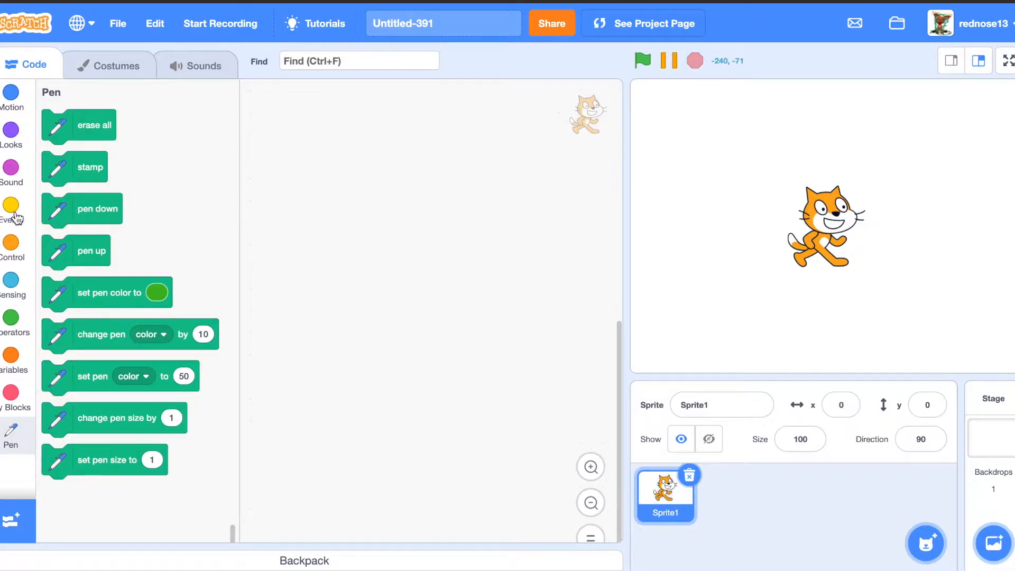
Build a green-flag script that runs 'erase all' then 'pen up'.
click(10, 206)
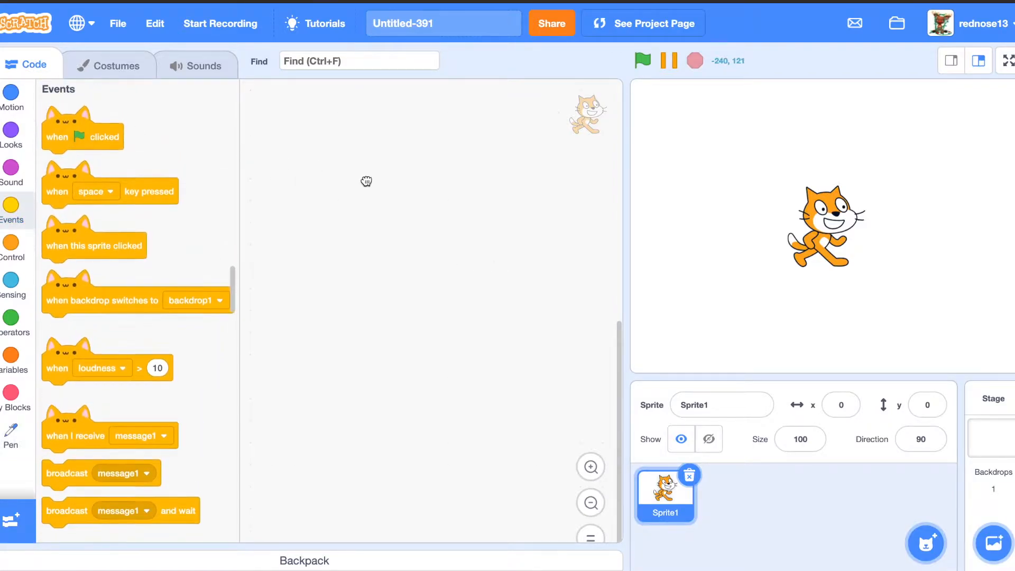
drag(82, 133, 470, 213)
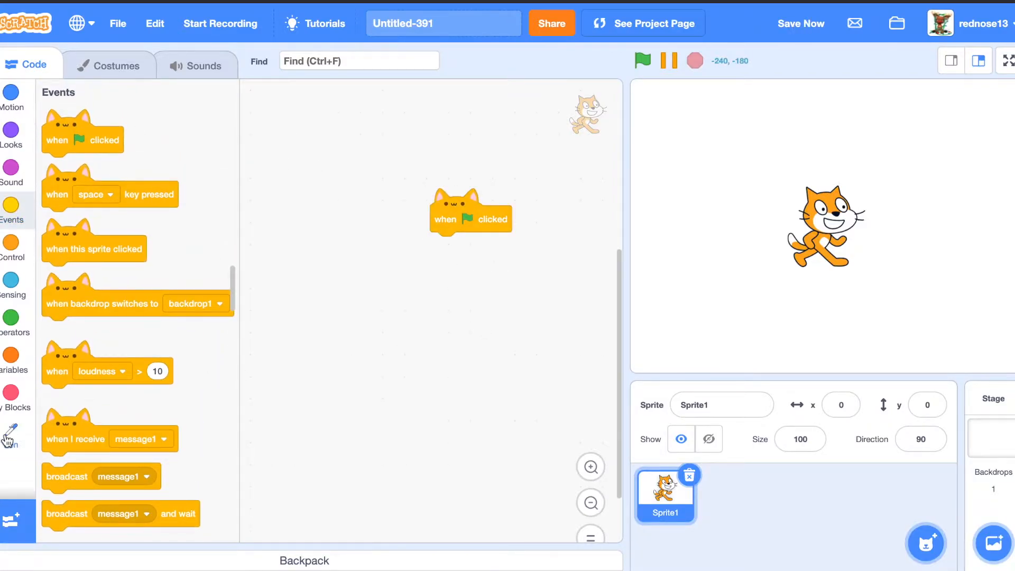
click(11, 441)
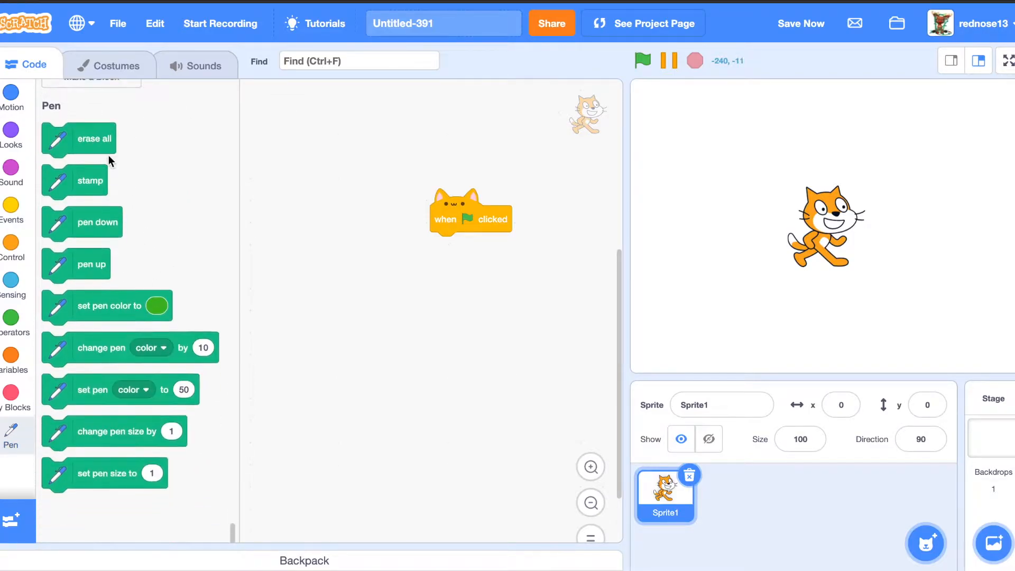
drag(78, 138, 467, 248)
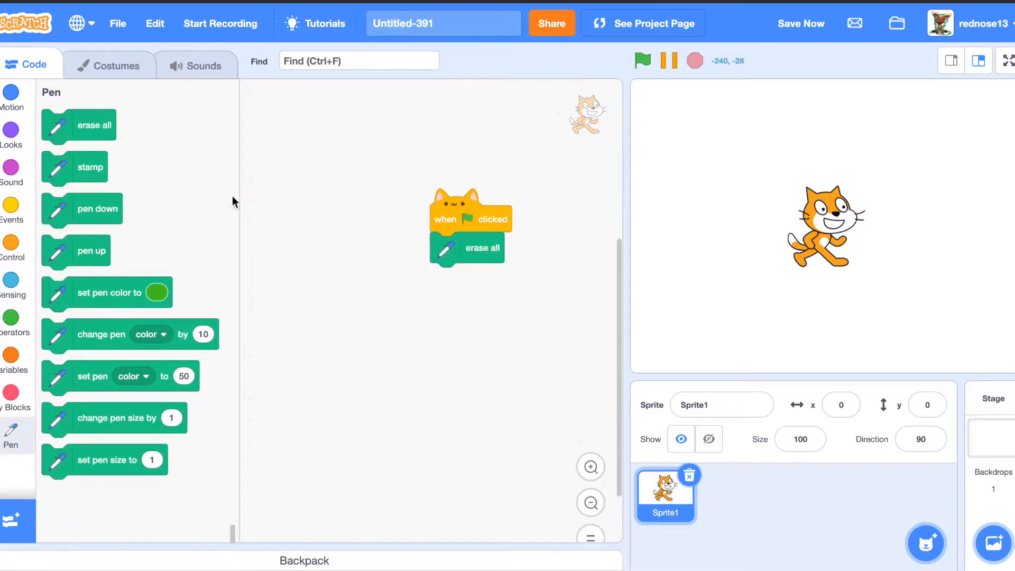
drag(88, 250, 477, 279)
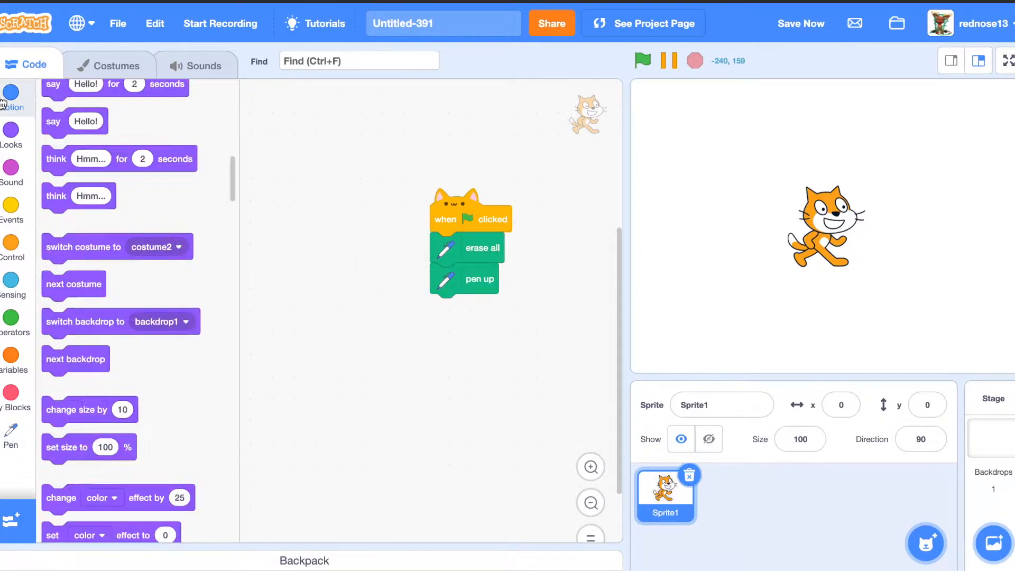
Attach 'go to x: y:' under 'pen up' with x set to -240.
click(11, 98)
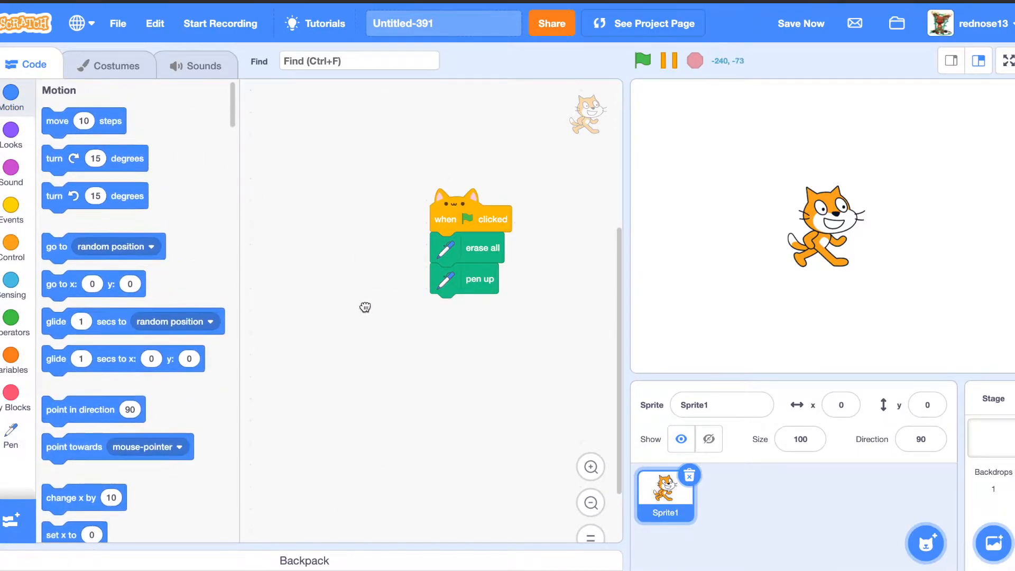
drag(92, 284, 450, 307)
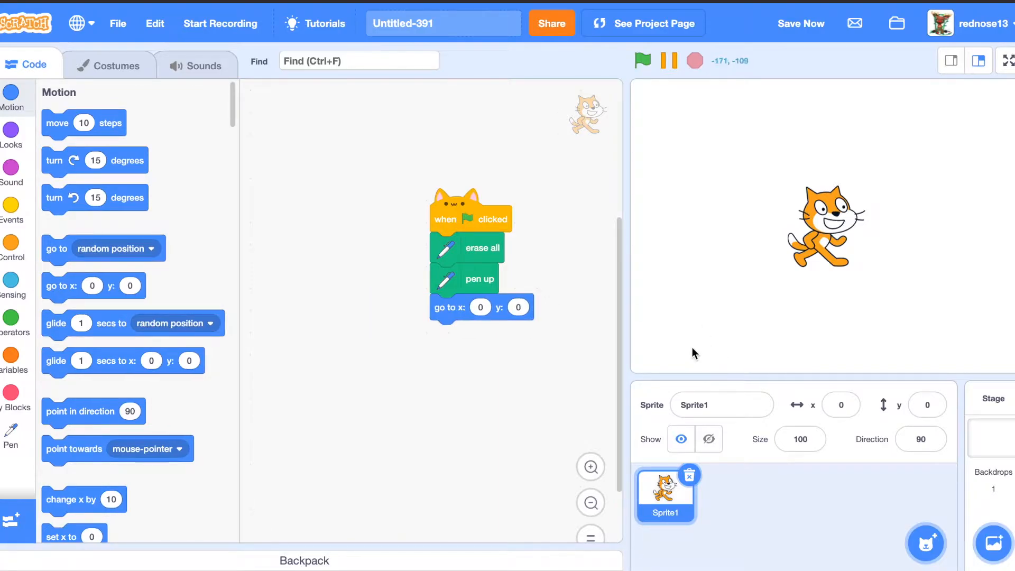
mouse_move(625, 386)
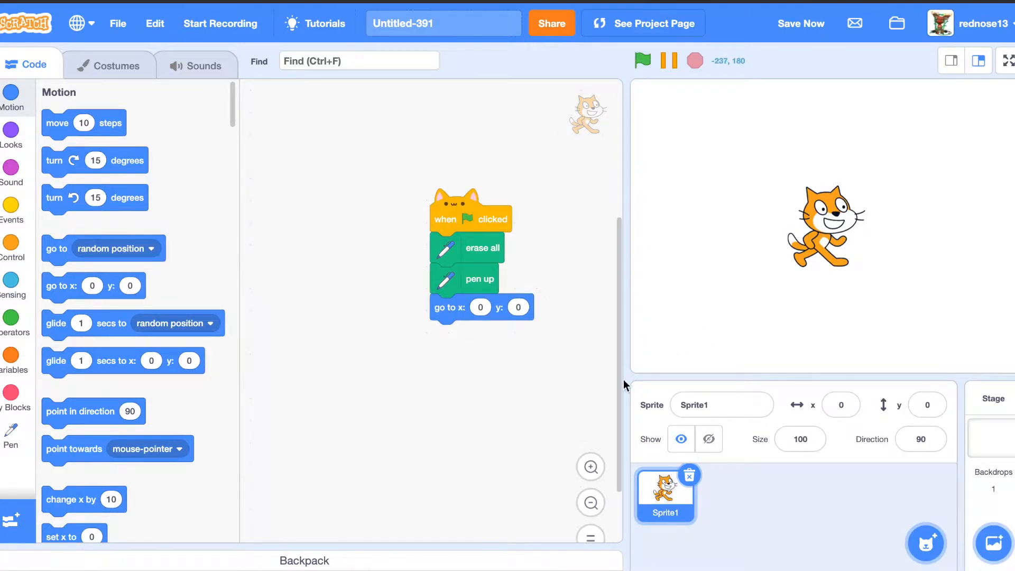
mouse_move(985, 372)
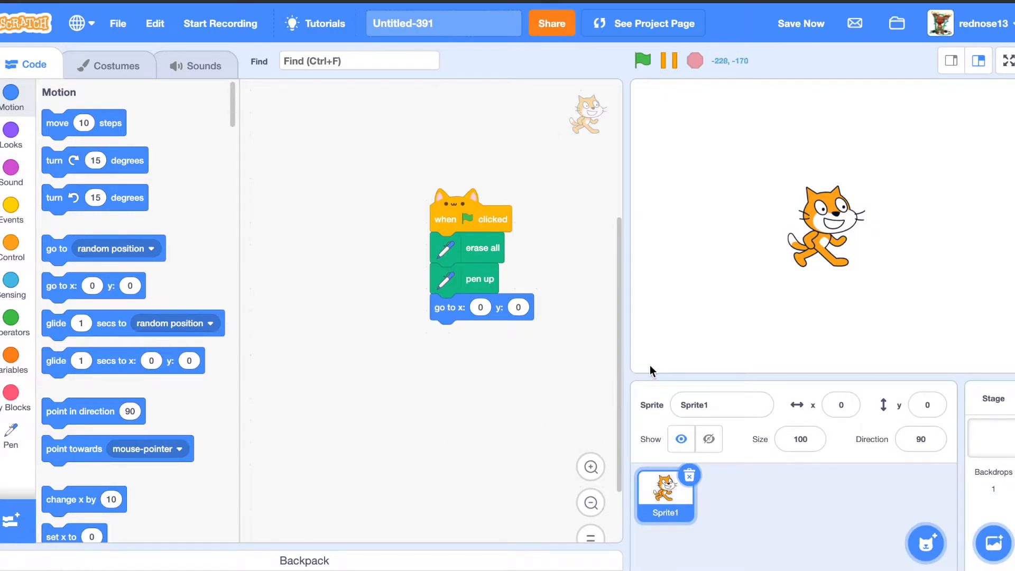
mouse_move(588, 259)
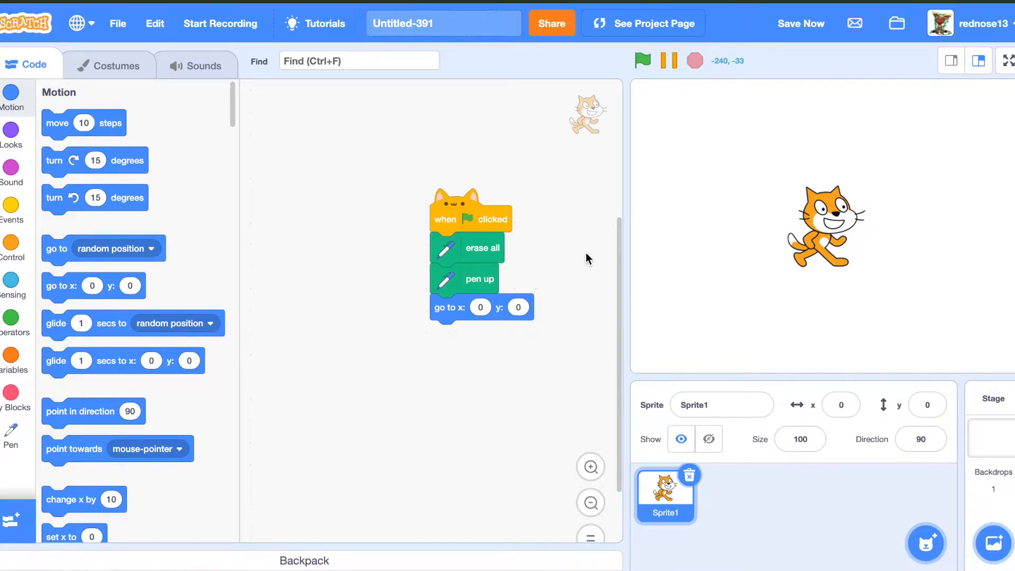
click(479, 307)
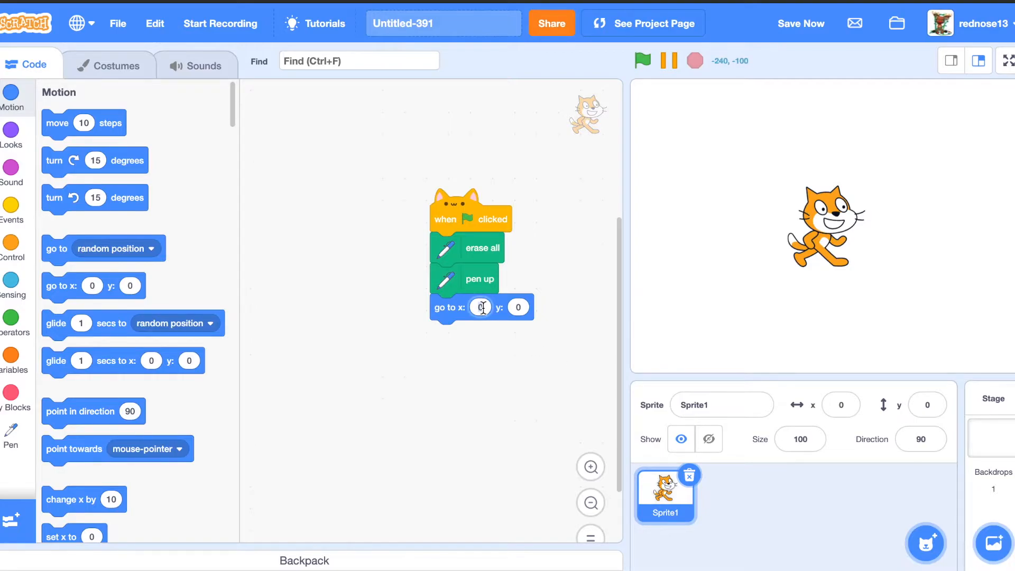
text(-240)
click(519, 307)
text(-180)
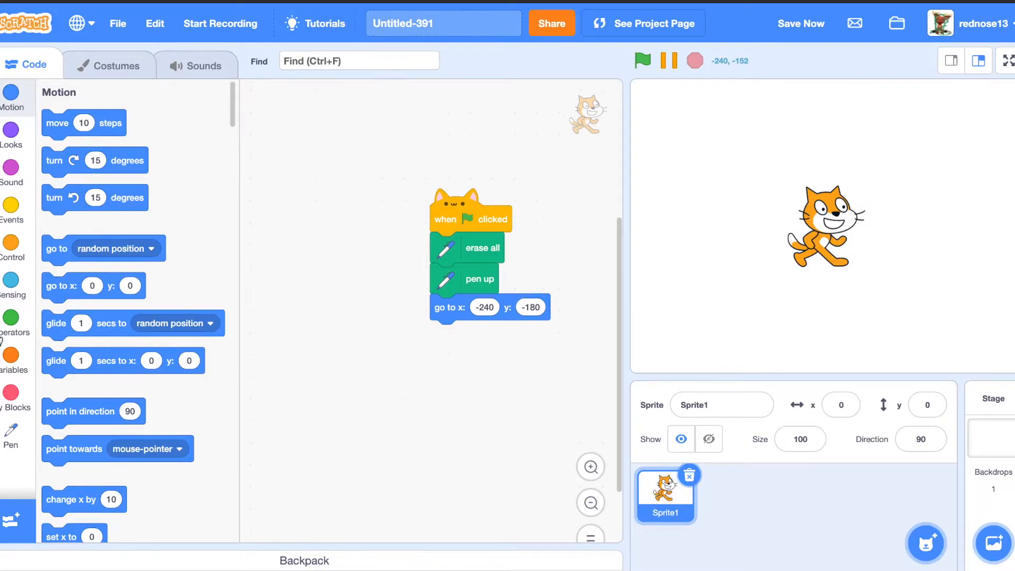
Show the Control blocks for adding the forever loop.
click(12, 206)
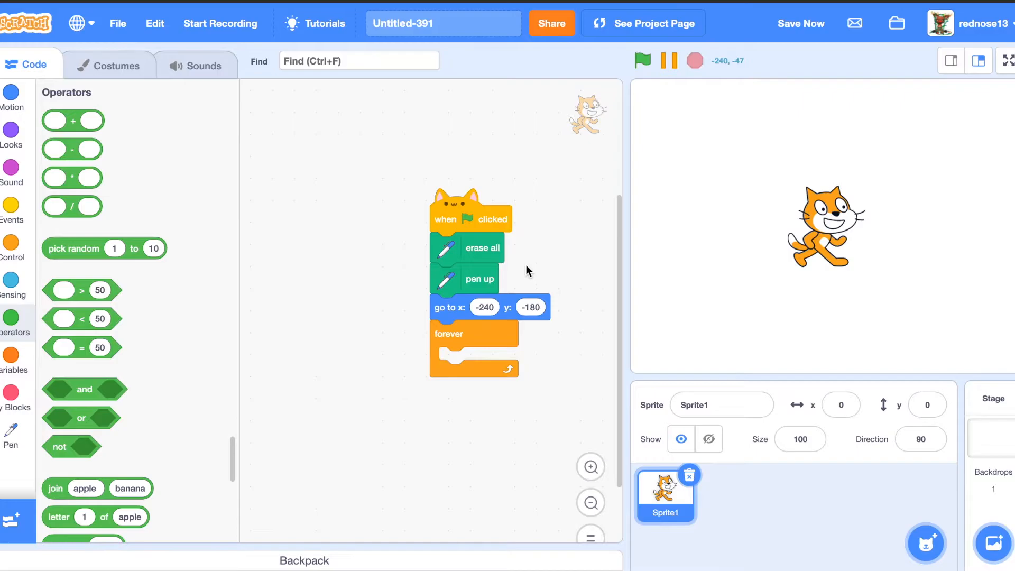
mouse_move(468, 255)
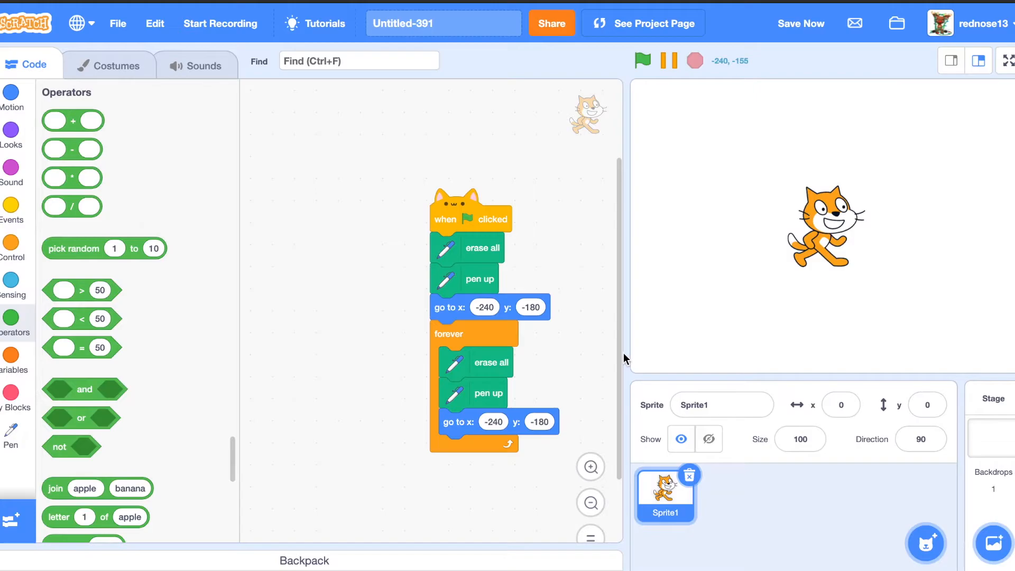
mouse_move(563, 354)
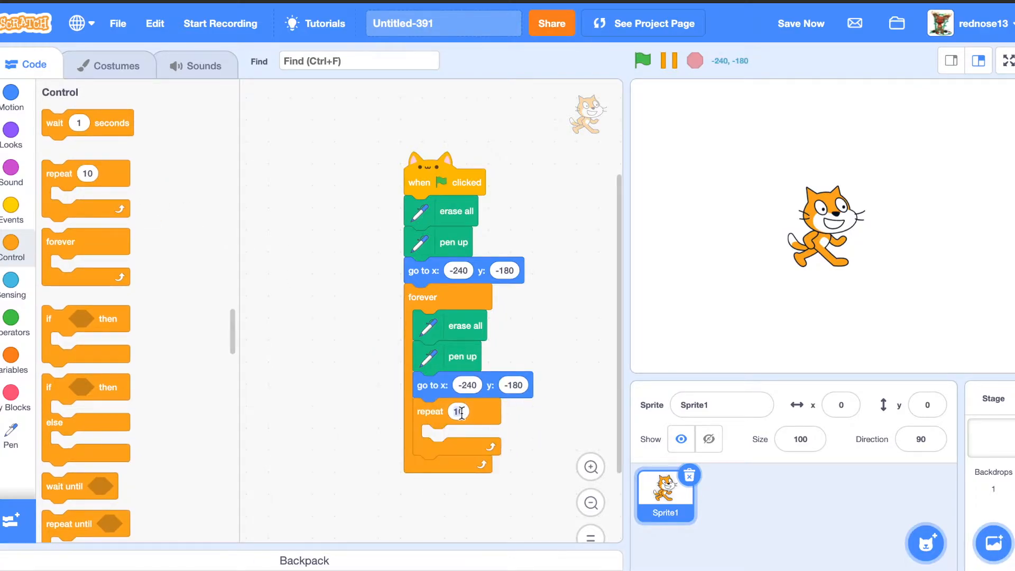
Set the repeat loop's count to 480.
text(480)
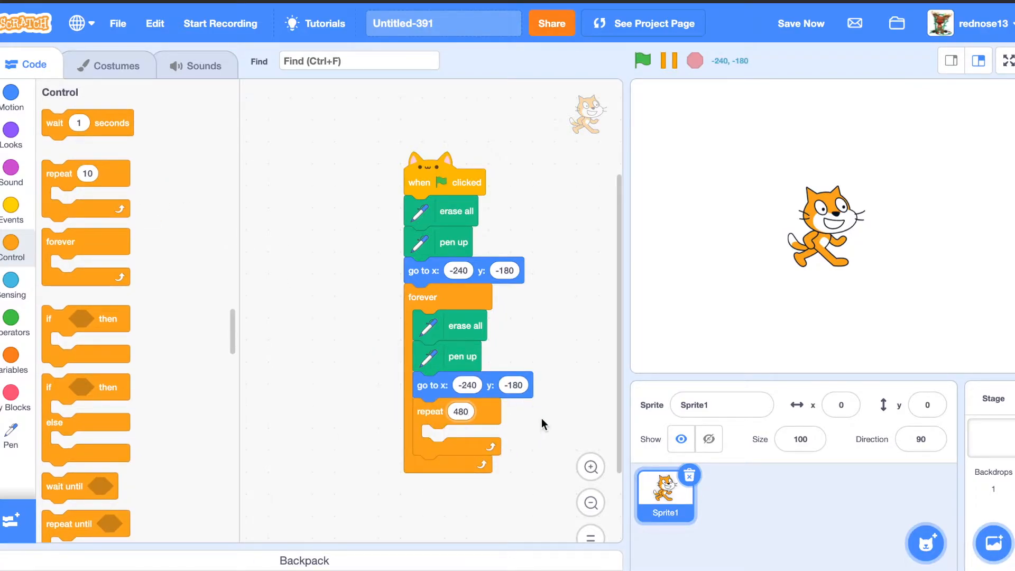
mouse_move(886, 383)
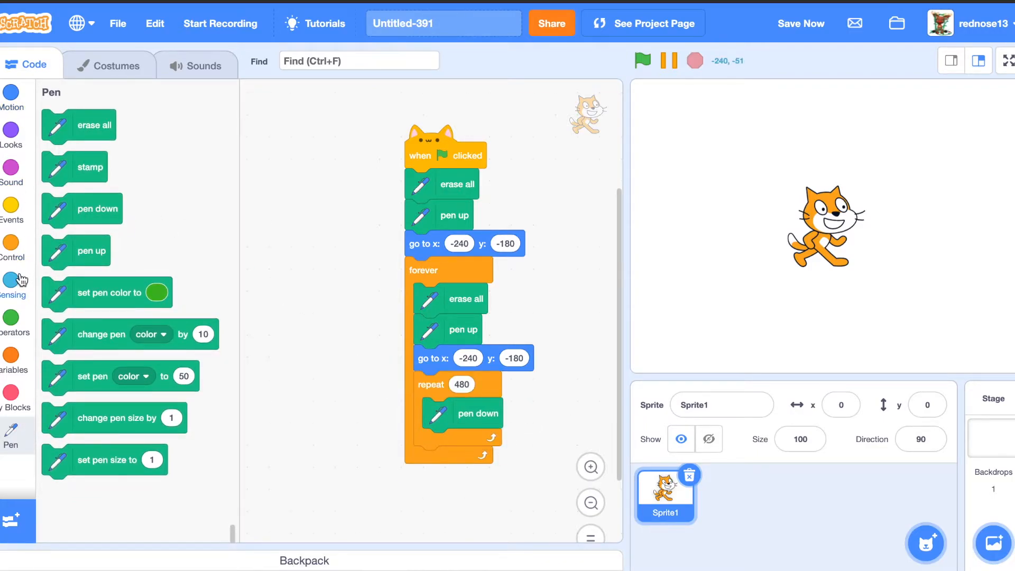
Enable the loudness readout and confirm browser microphone access.
click(11, 278)
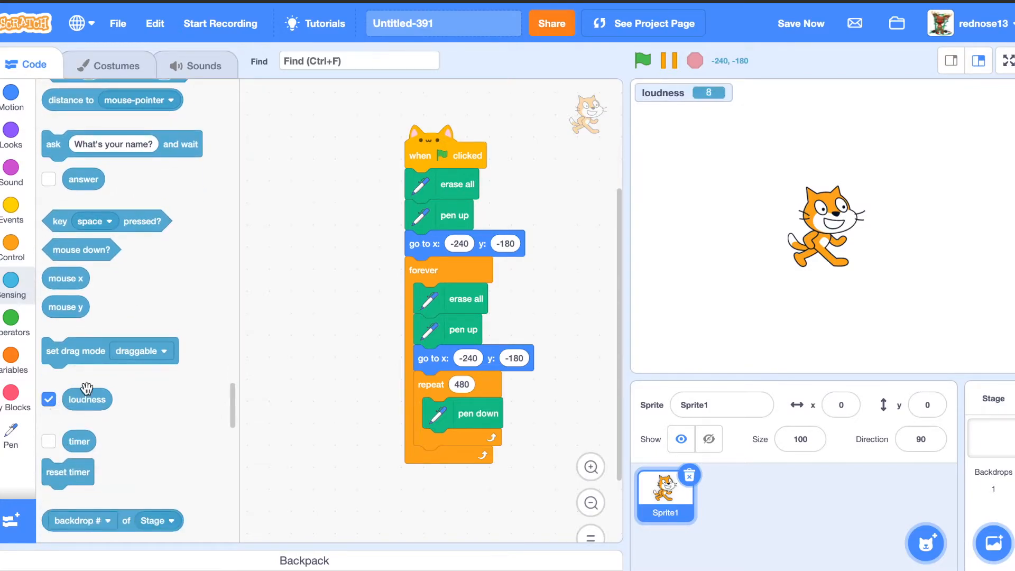
click(800, 23)
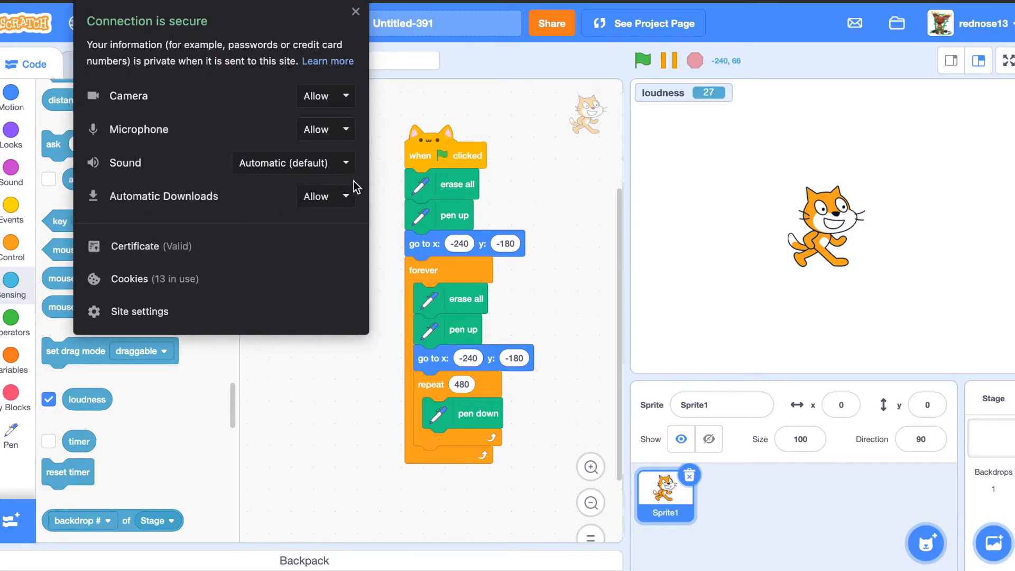
click(344, 130)
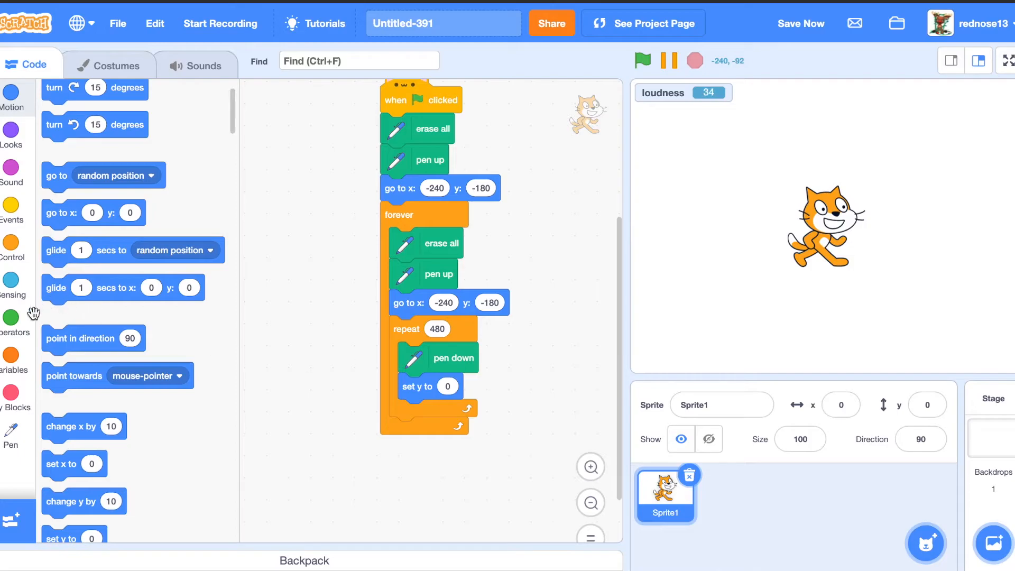
Build the loudness × 3 − 180 expression from Operators and Sensing blocks.
click(11, 317)
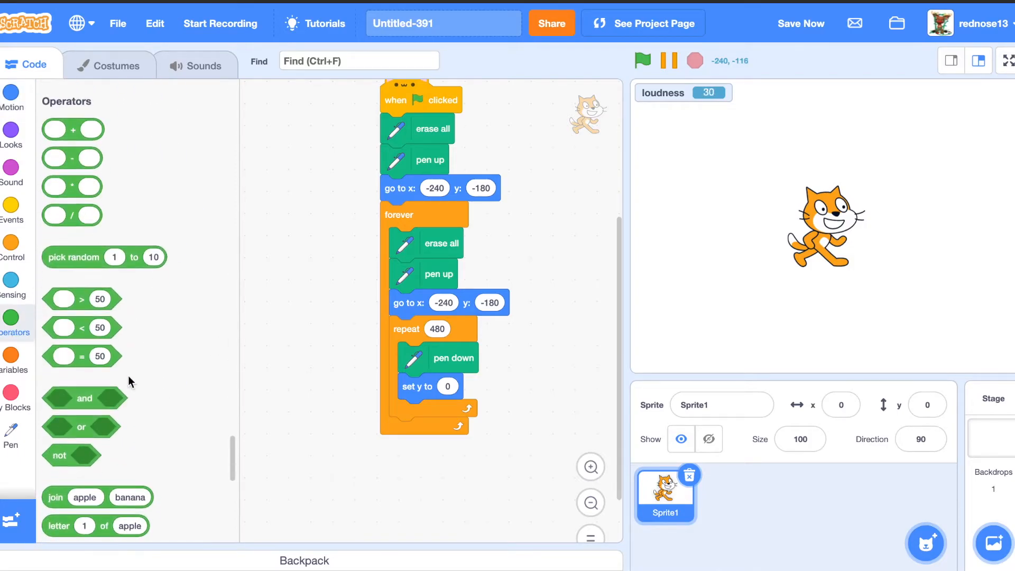
drag(72, 215, 333, 320)
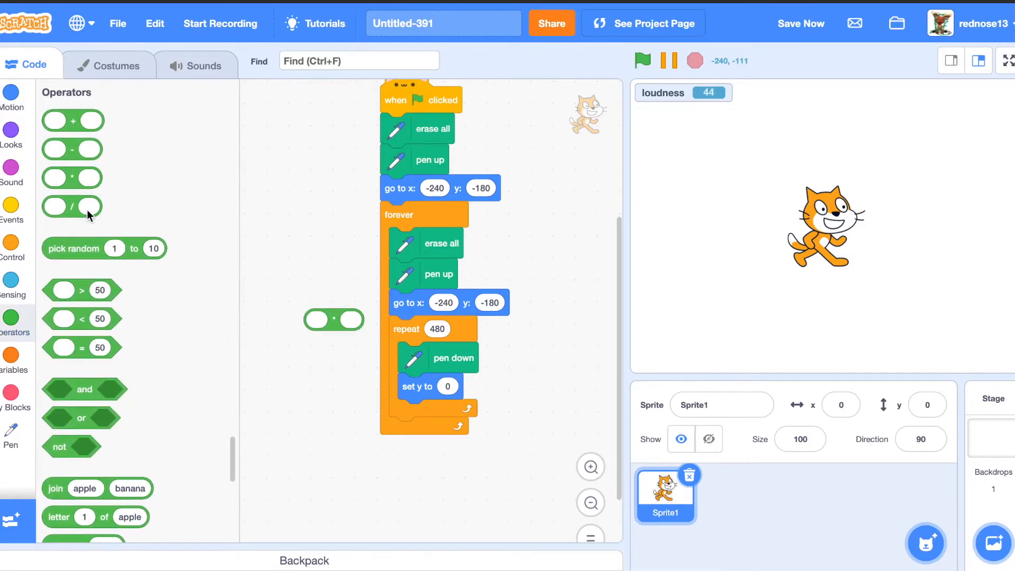
click(10, 286)
text(3)
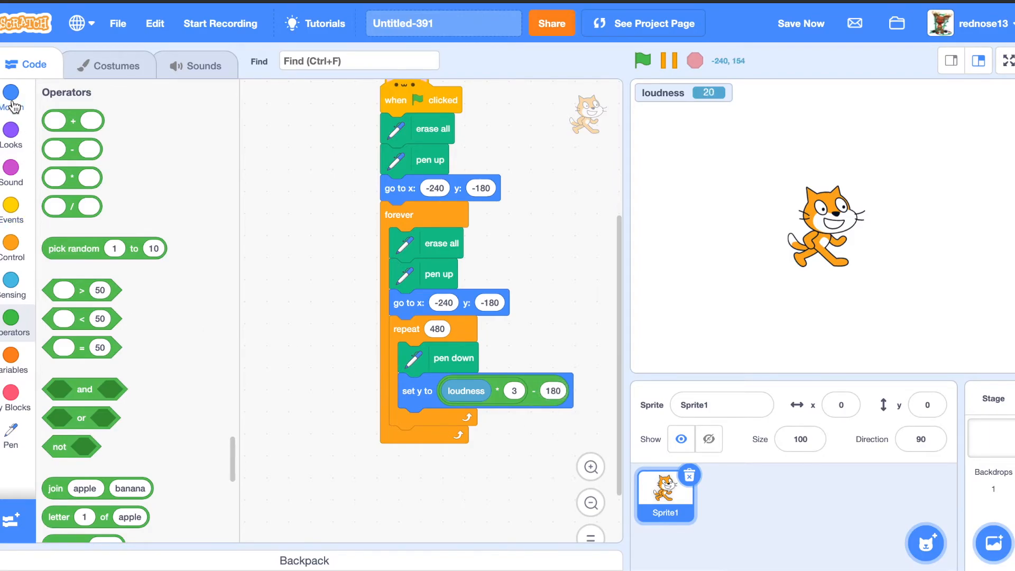
click(13, 94)
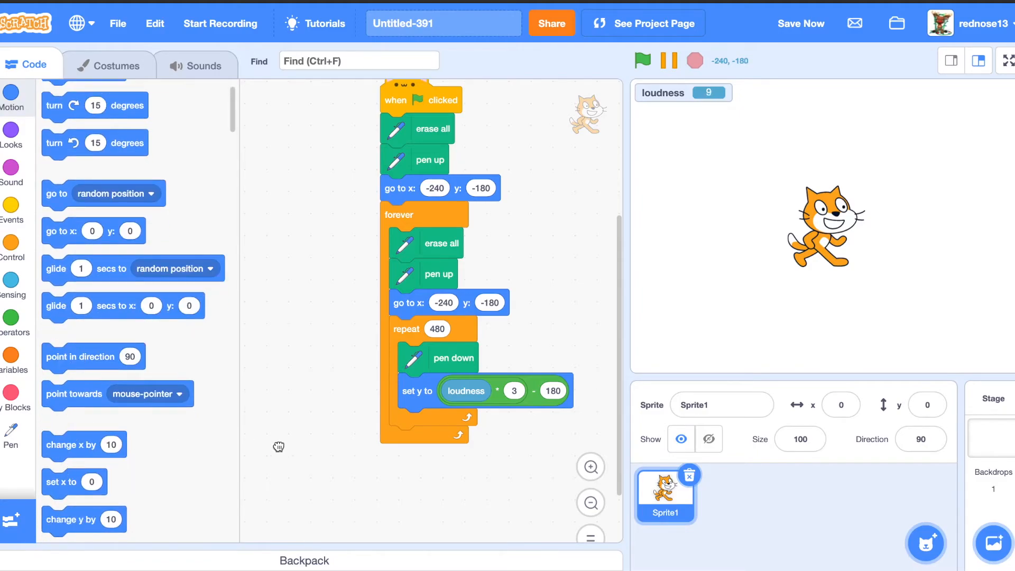
Attach 'change x by 1' below the set-y block.
drag(83, 444, 427, 422)
text(1)
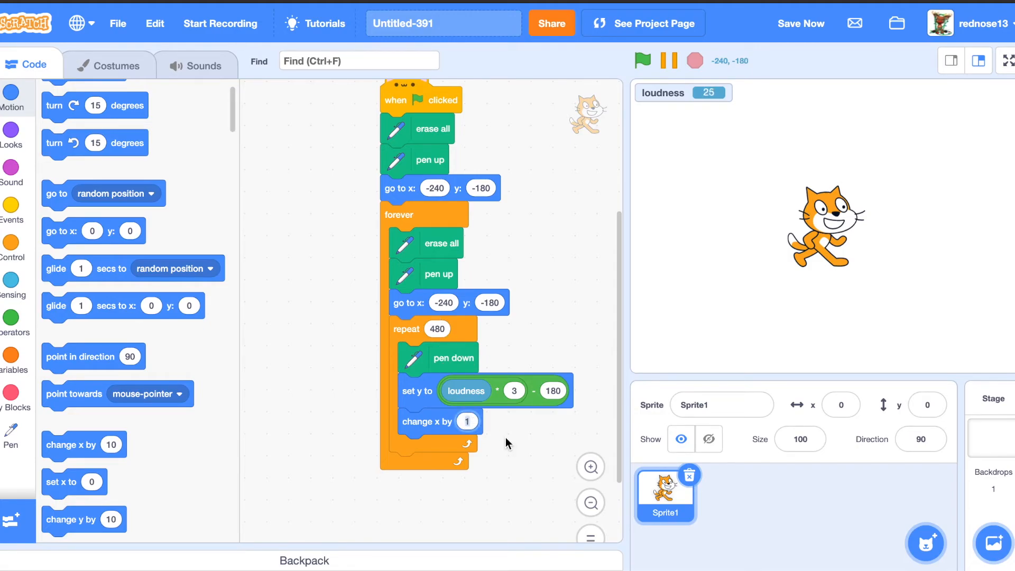
mouse_move(536, 348)
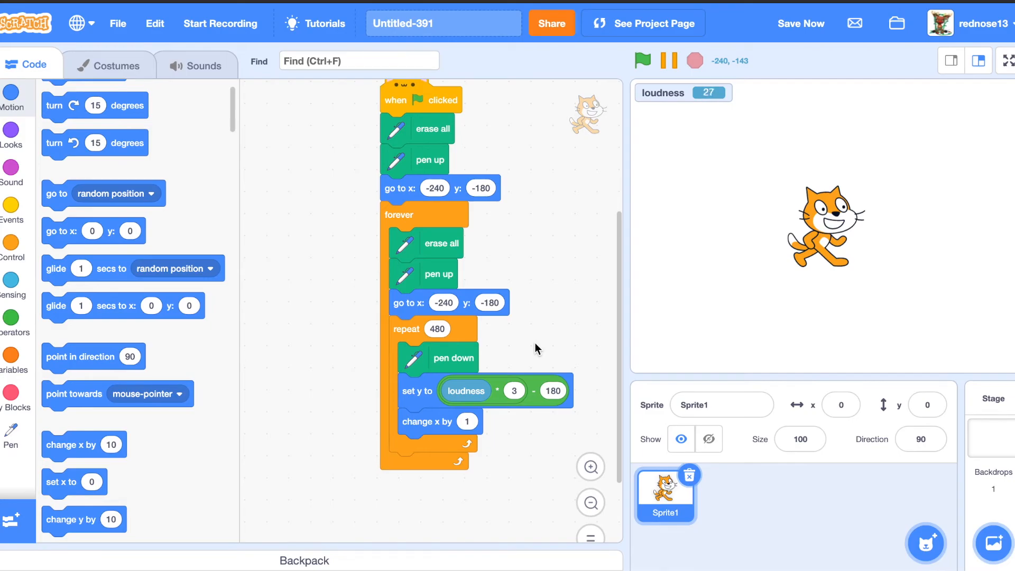
Hide the cat, switch the stage to full screen, and run the project.
click(708, 438)
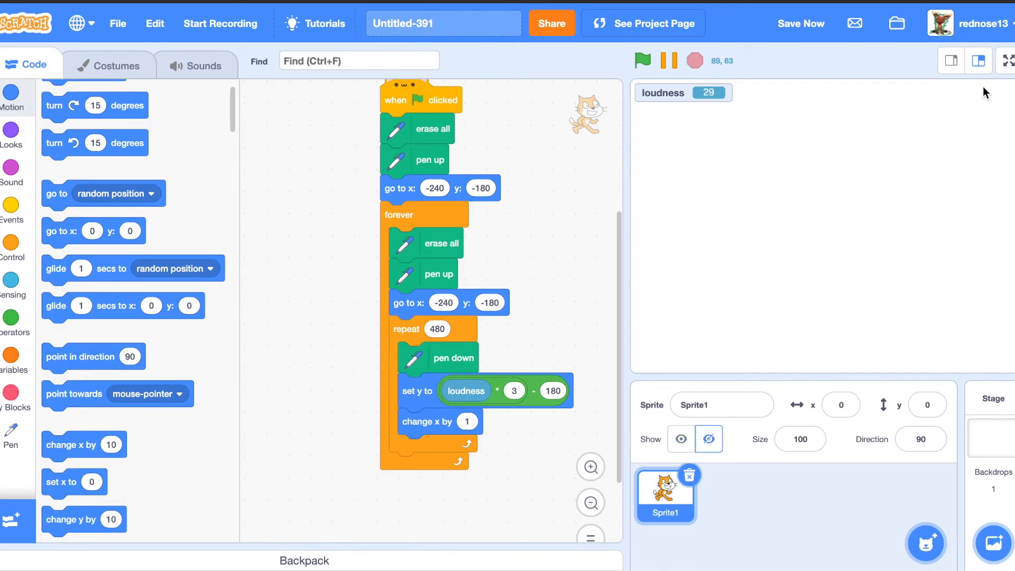
click(1007, 61)
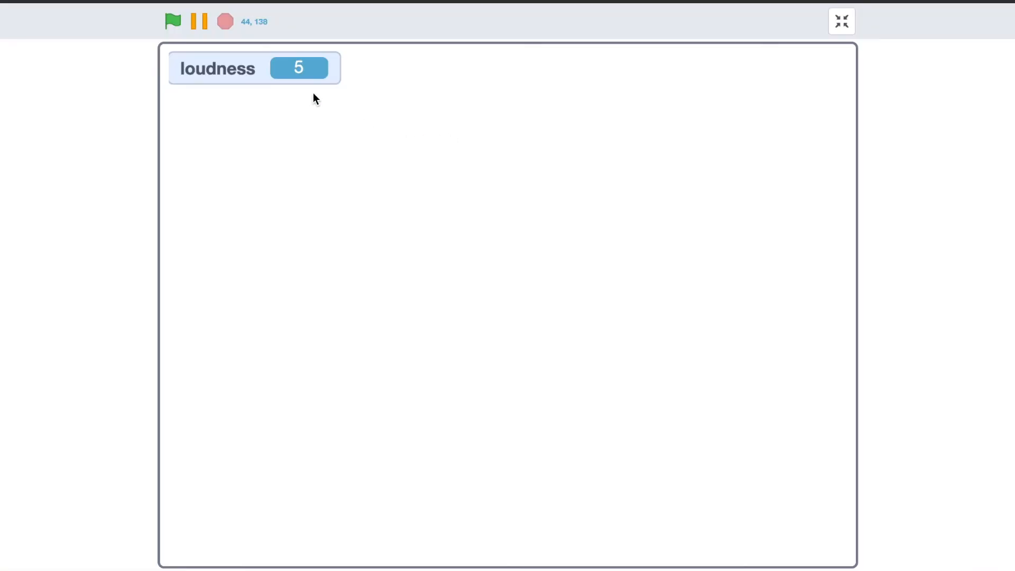
click(173, 23)
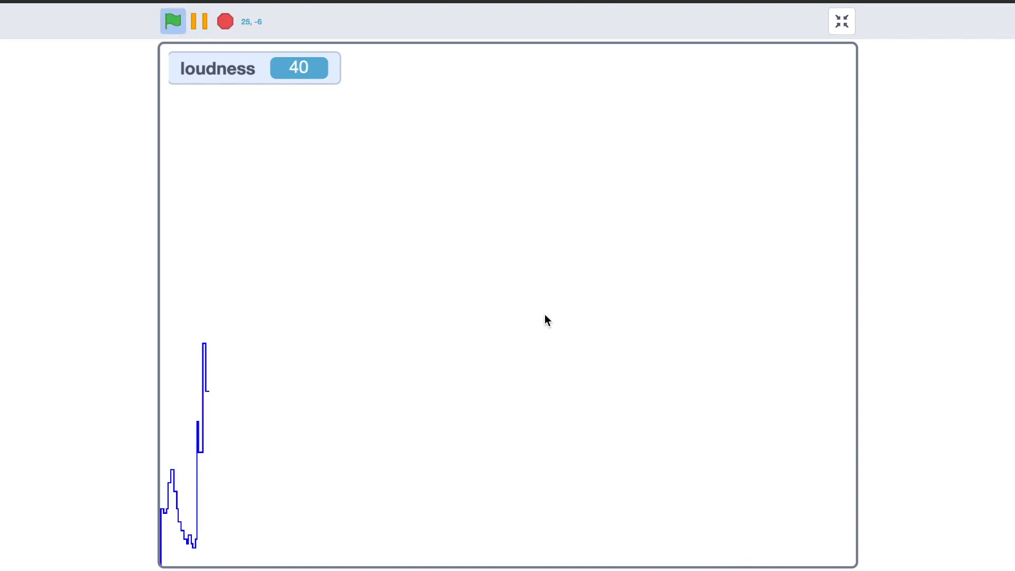